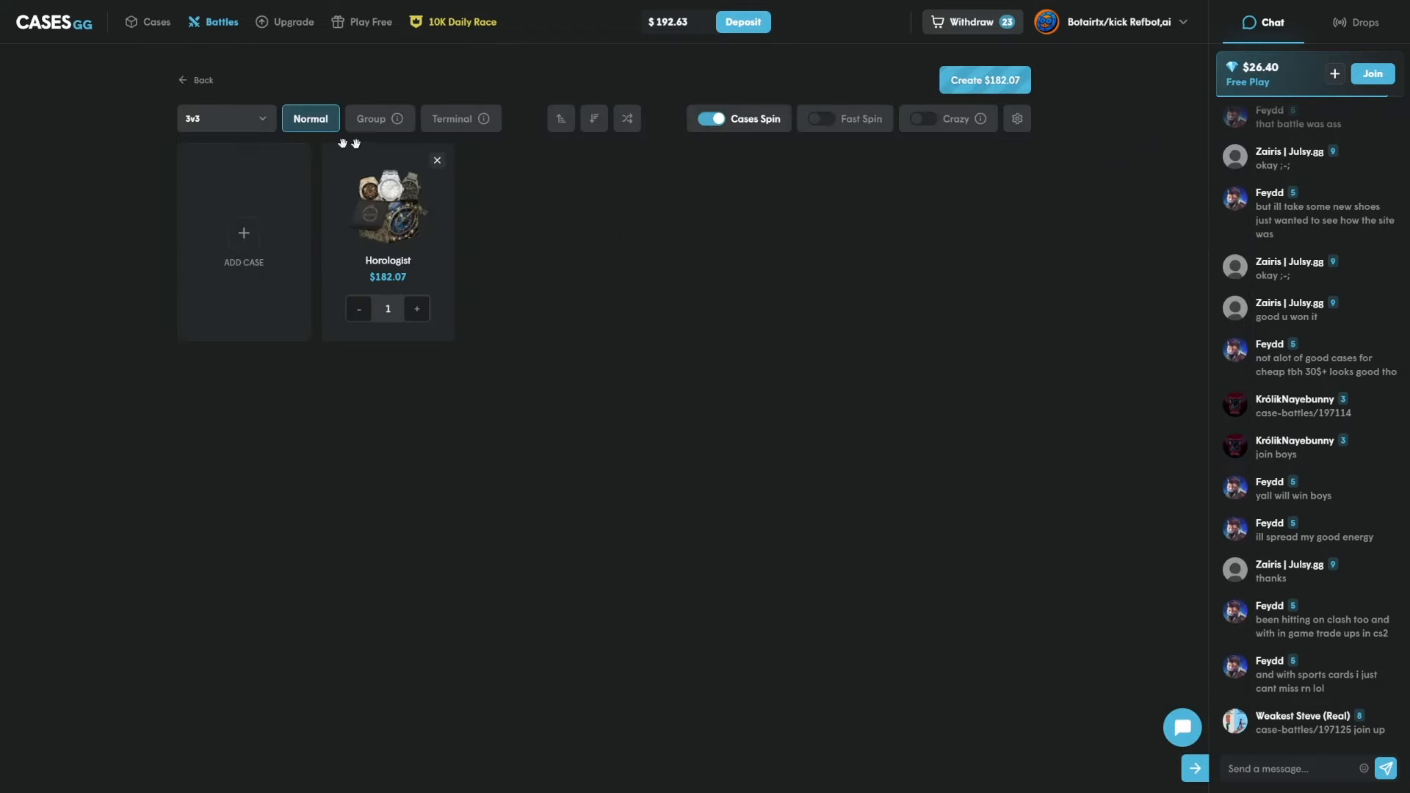
Step: Start a 1v1v1v1 Crazy Horologist battle for $182.07 with bots and win $993.96
{"action": "left_click", "coordinate": [225, 118]}
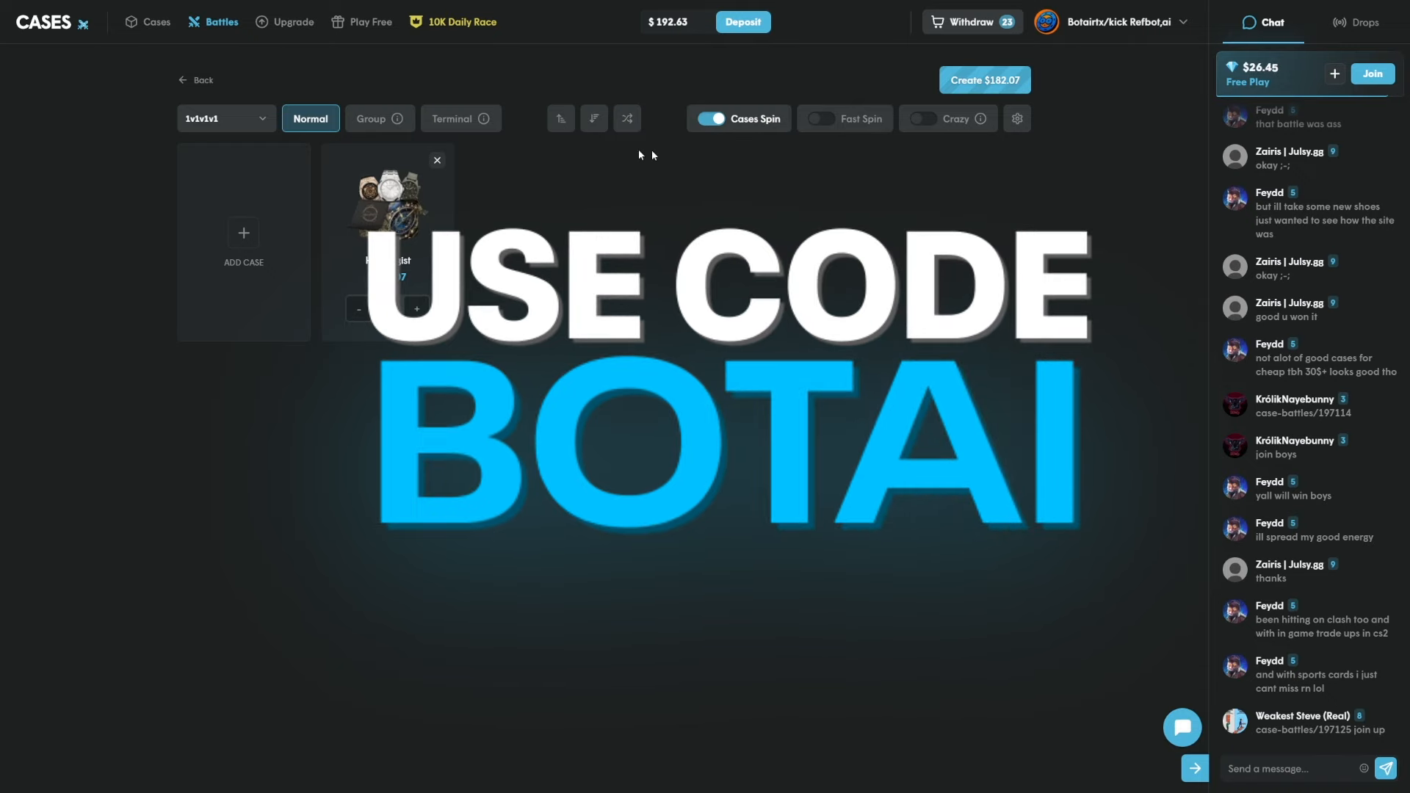
{"action": "left_click", "coordinate": [982, 80]}
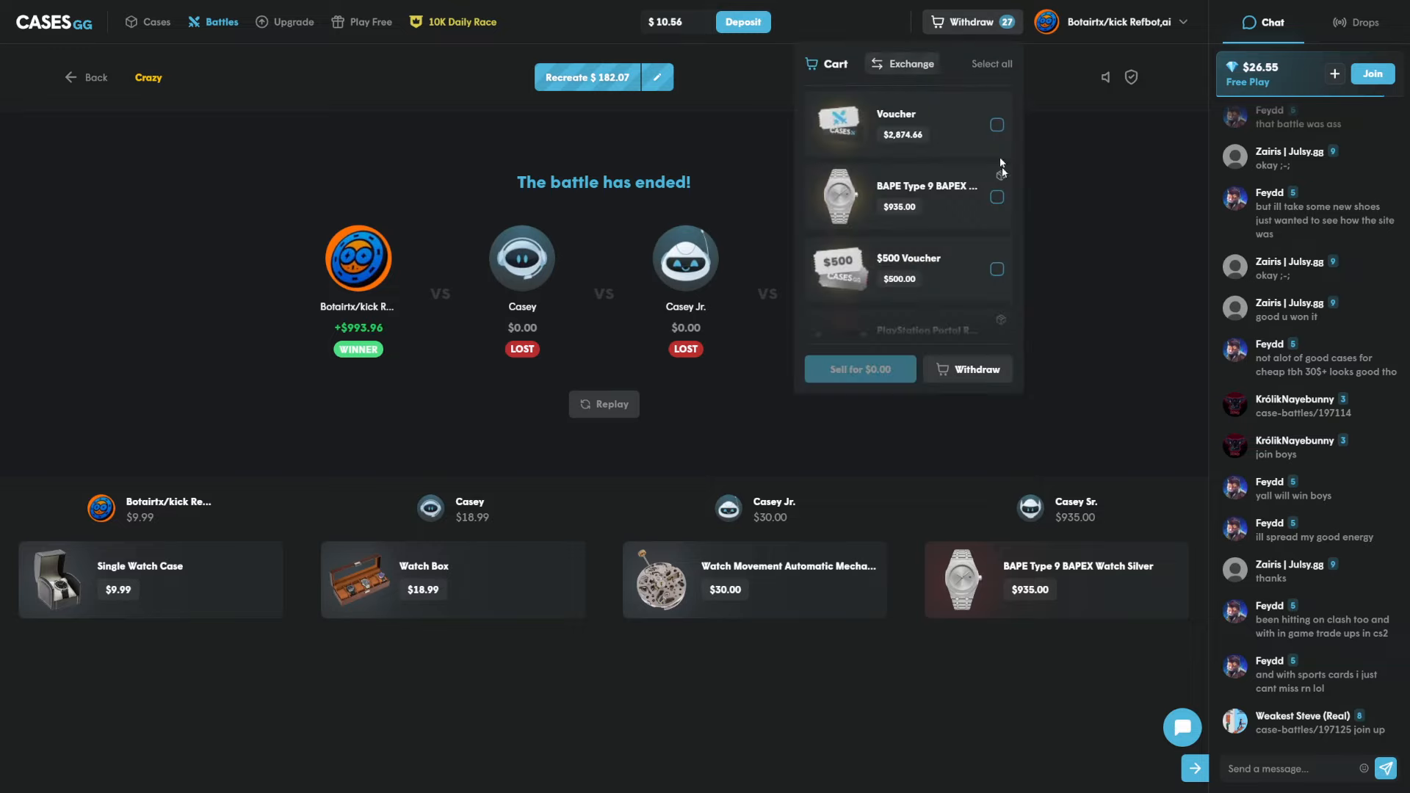
Step: Recreate the finished battle and return to battle creation for a new 3v3 draft
{"action": "left_click", "coordinate": [997, 196]}
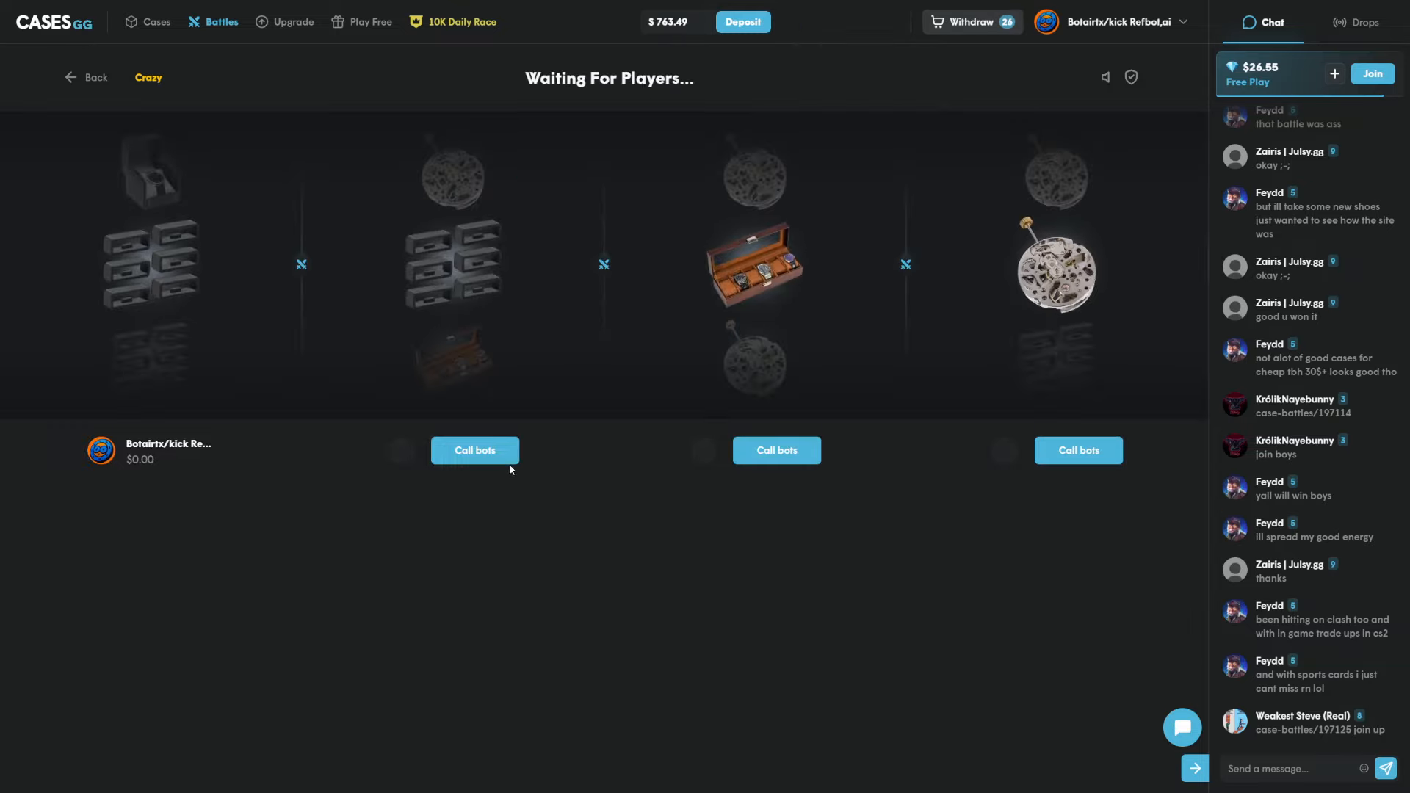
{"action": "left_click", "coordinate": [474, 449]}
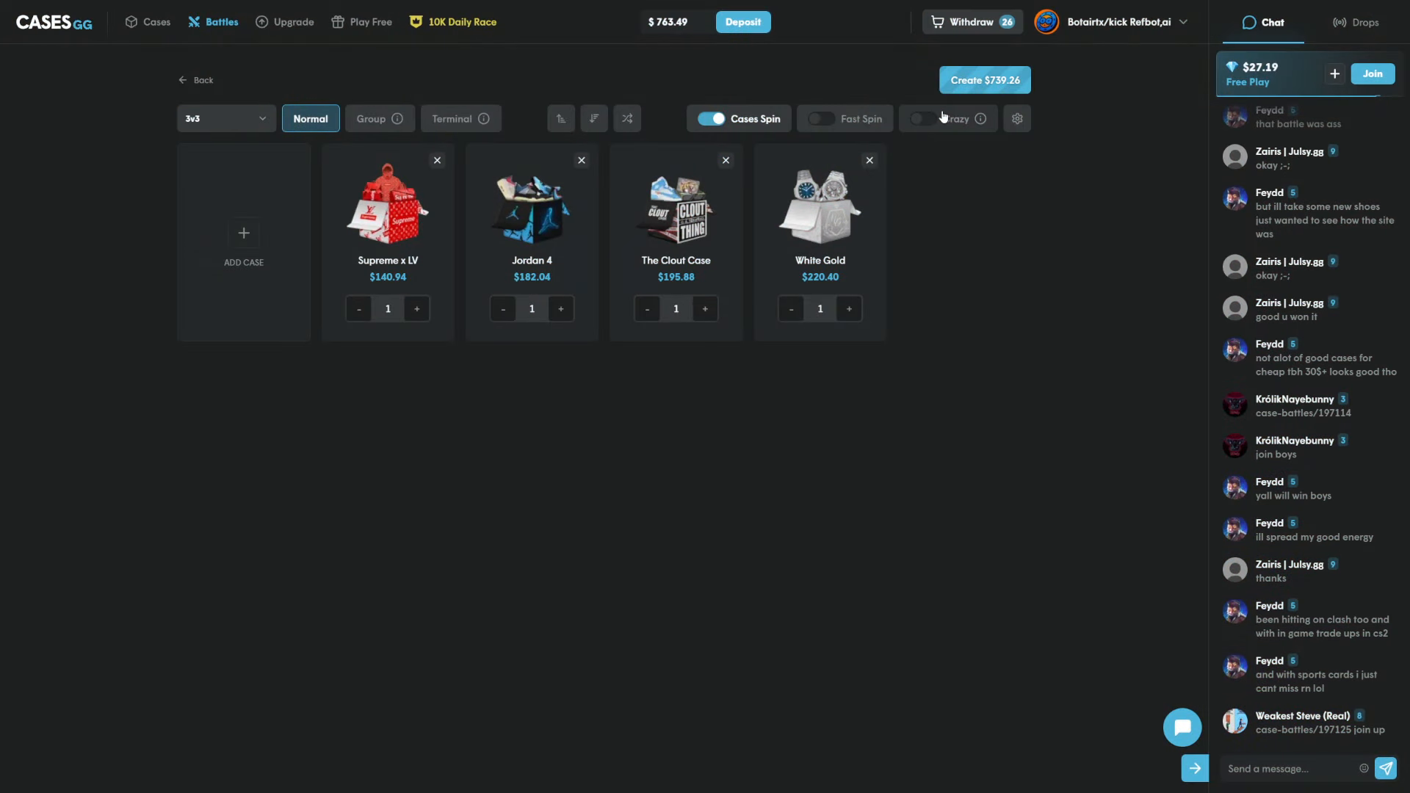
{"action": "left_click", "coordinate": [984, 80]}
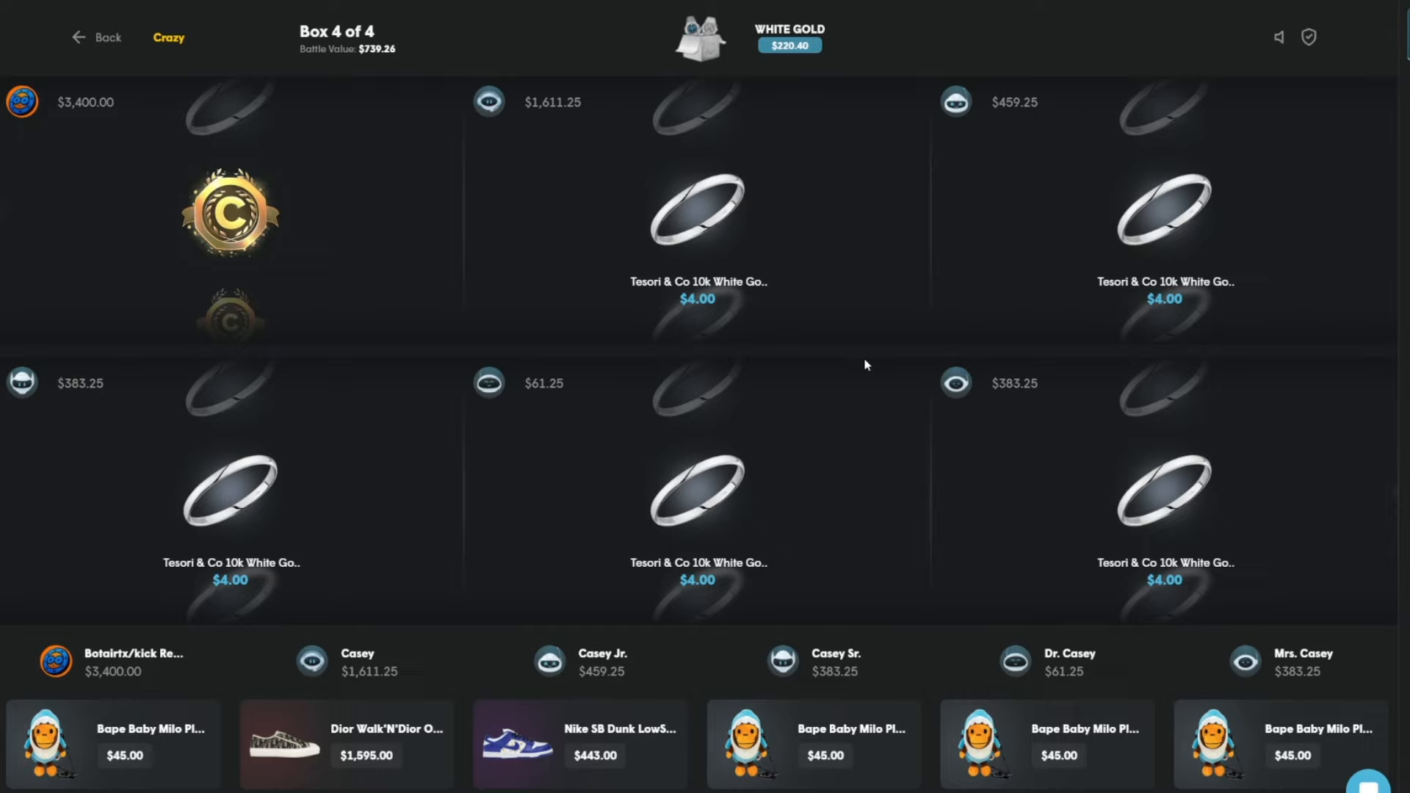
{"action": "mouse_move", "coordinate": [1314, 390]}
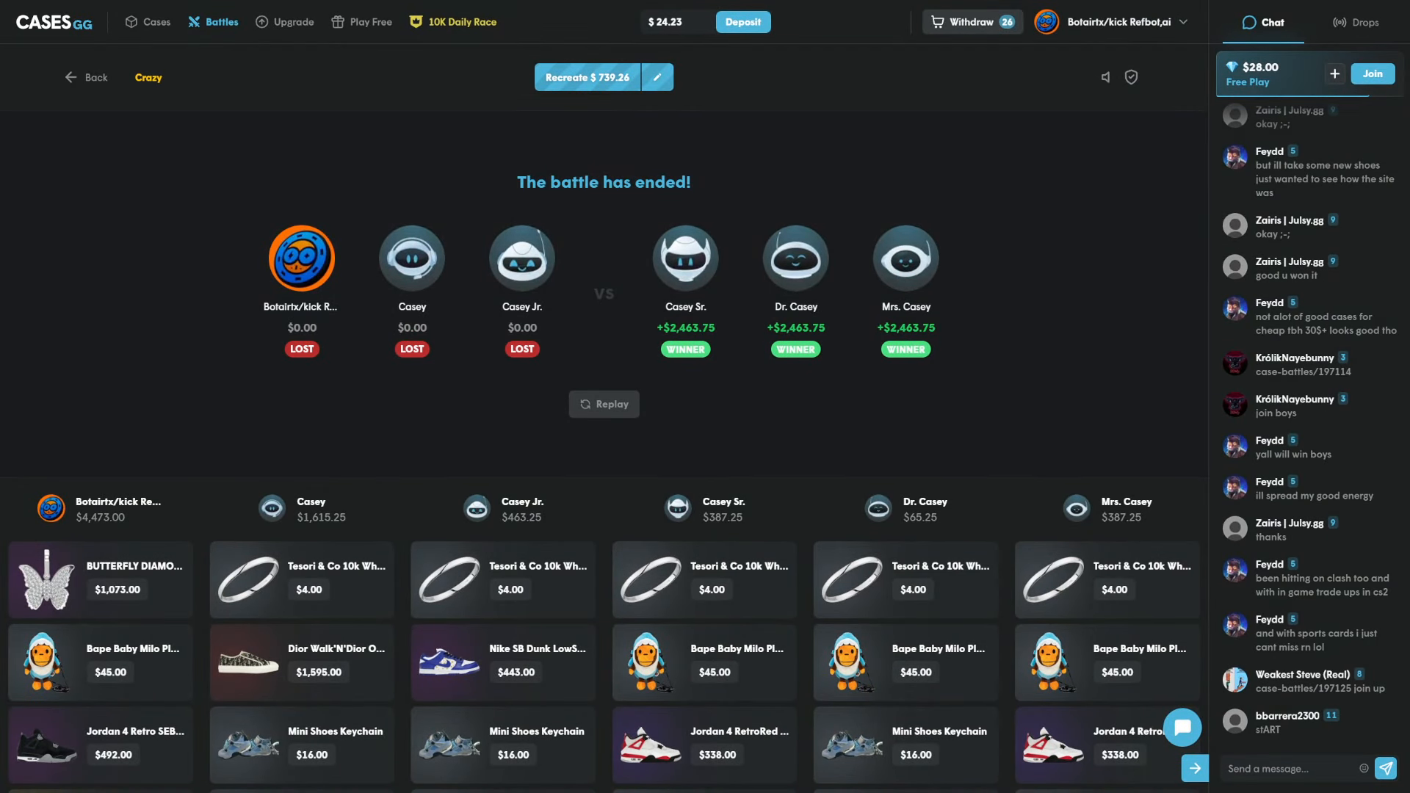
Step: Watch the $739.26 Crazy 3v3 battle end with the user's team losing, balance $24.23
{"action": "scroll", "scroll_direction": "down", "scroll_amount": 3}
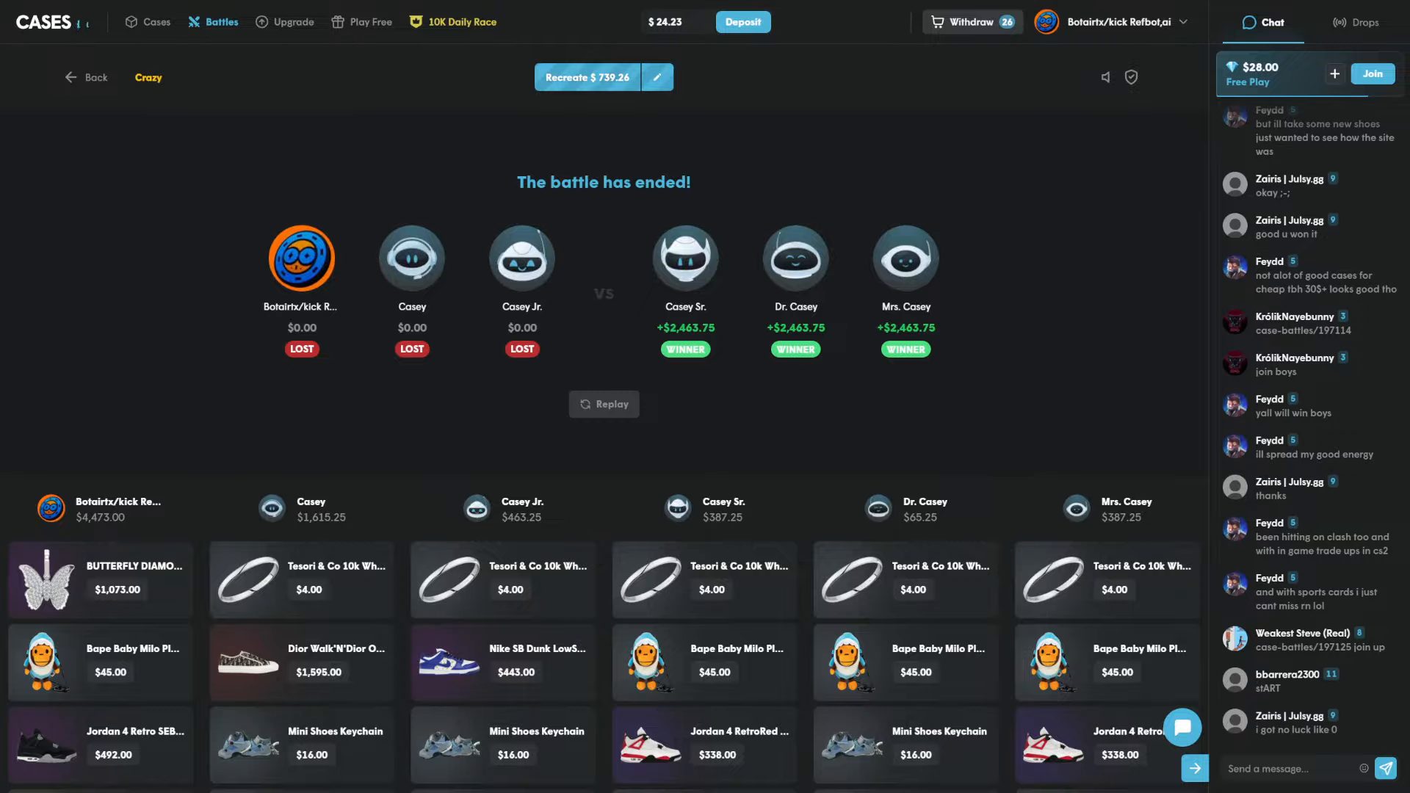